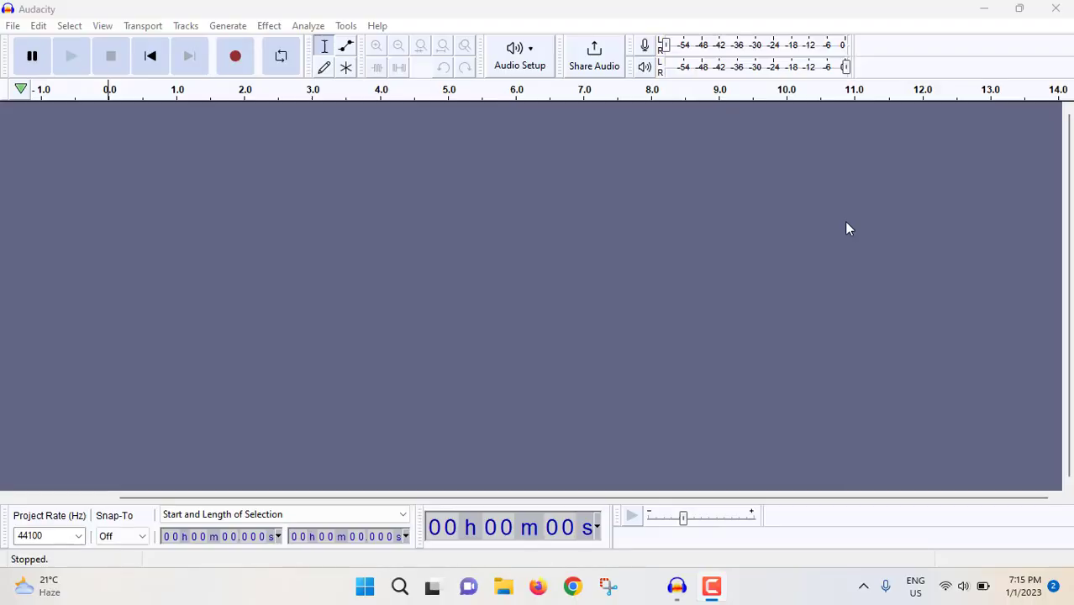
{"action": "mouse_move", "coordinate": [47, 56]}
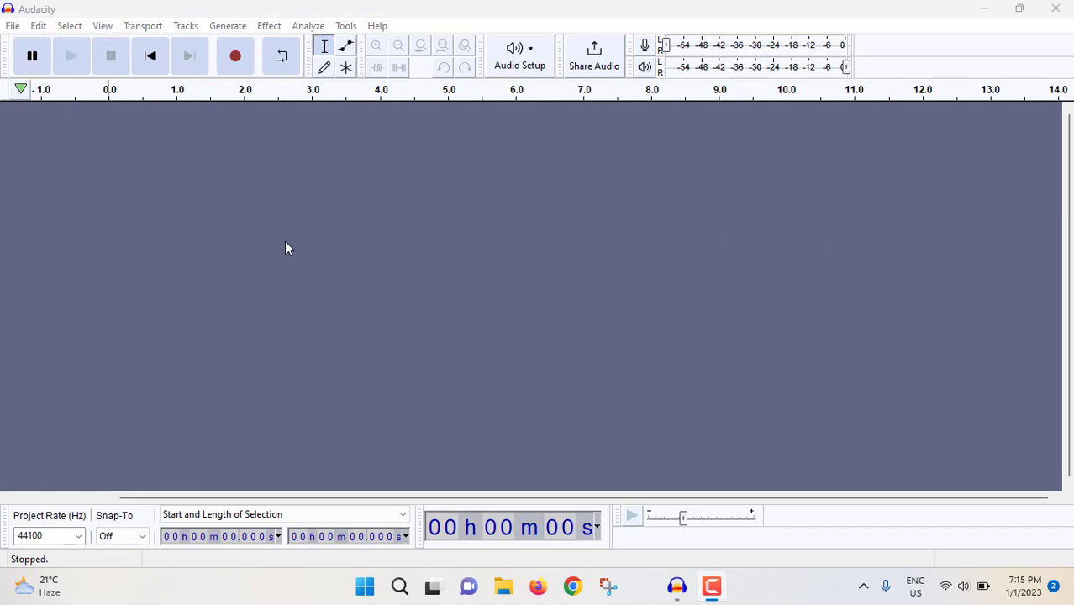
{"action": "mouse_move", "coordinate": [419, 277]}
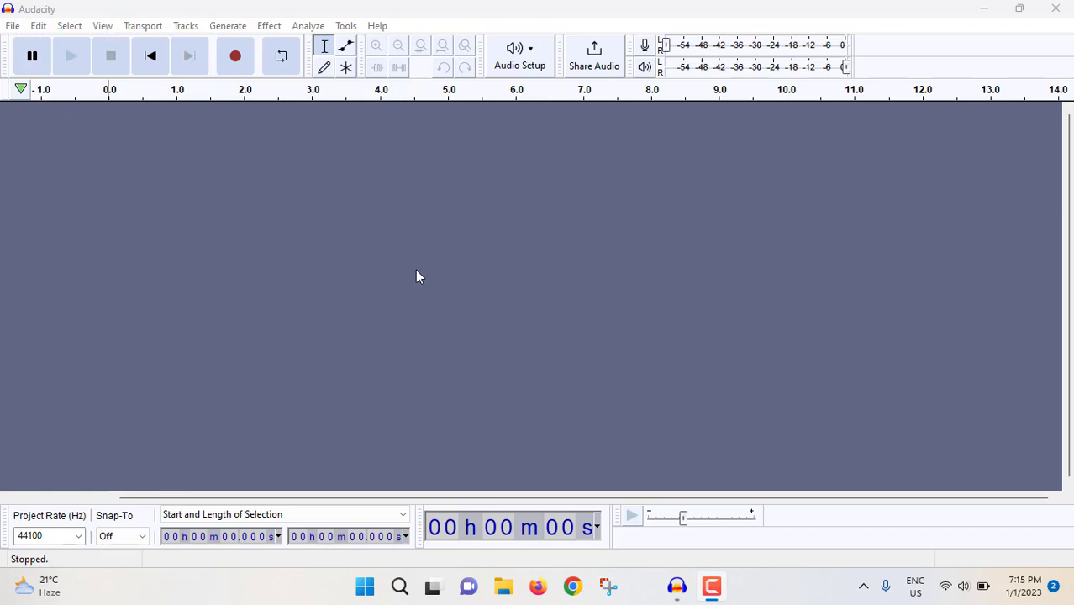
{"action": "mouse_move", "coordinate": [289, 248]}
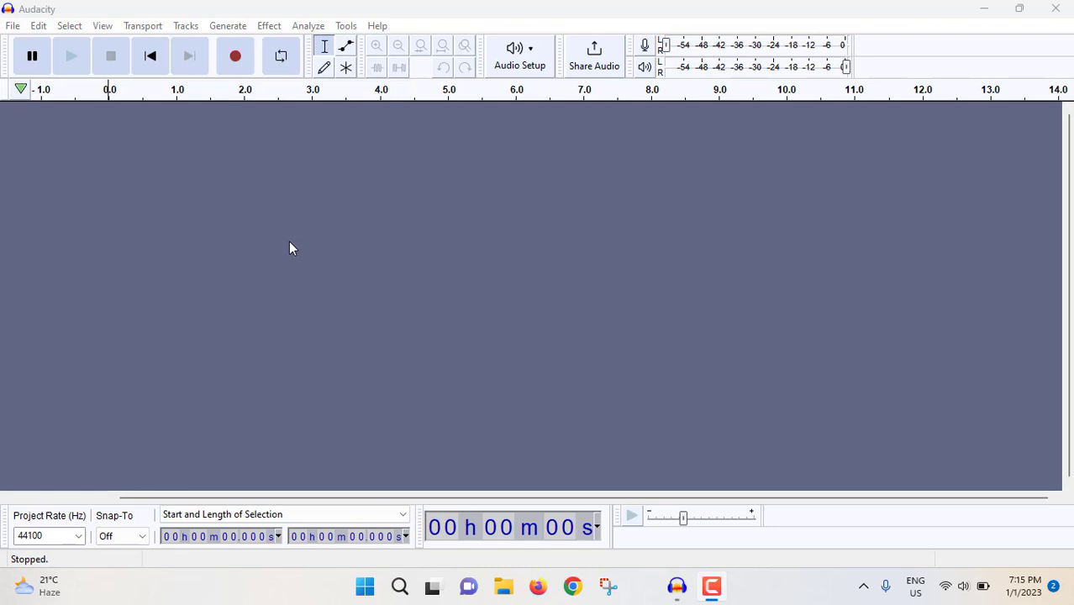
- Import the song MP3 from the desktop via File > Import > Audio
{"action": "left_click", "coordinate": [13, 26]}
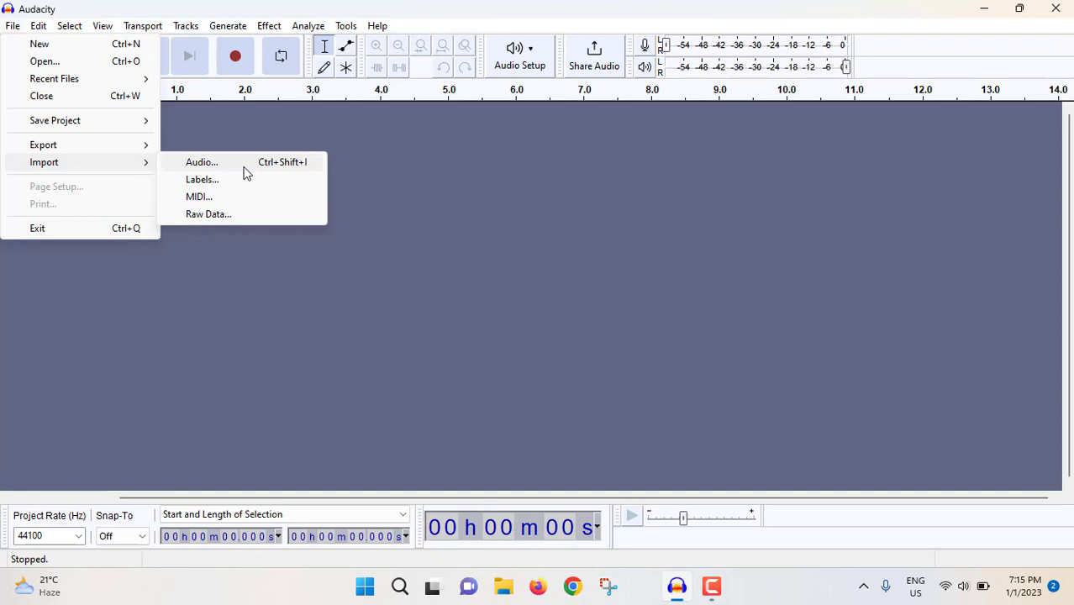
{"action": "left_click", "coordinate": [201, 161]}
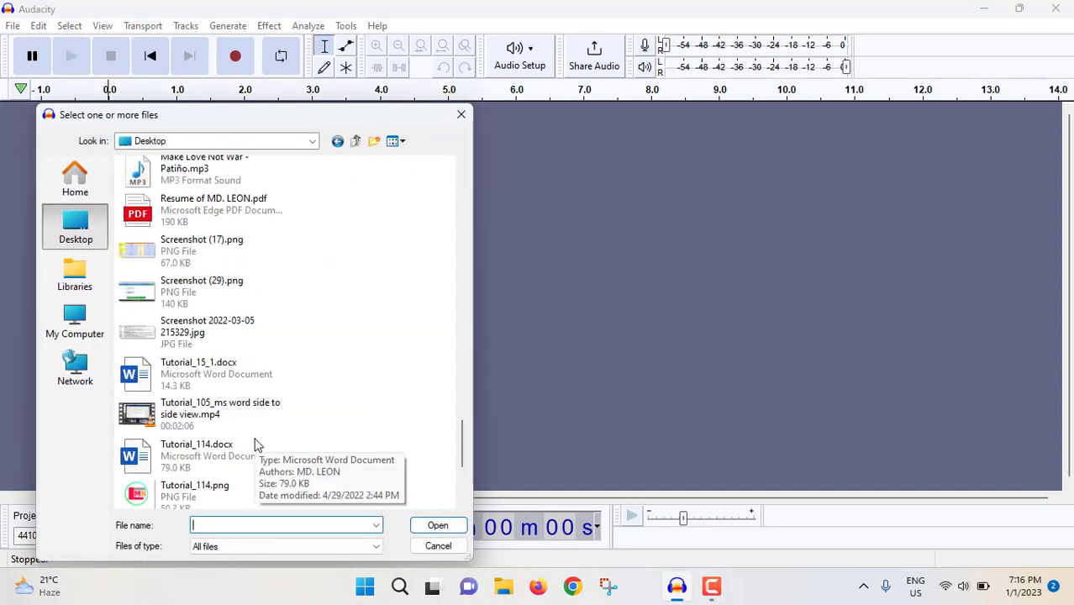
{"action": "left_click", "coordinate": [210, 275]}
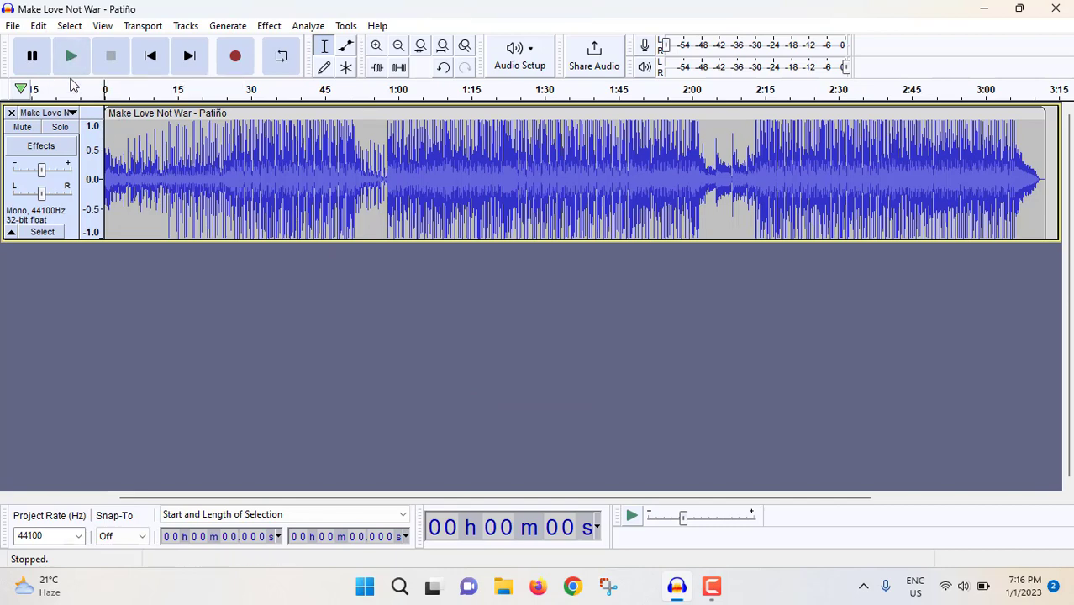
{"action": "mouse_move", "coordinate": [72, 56]}
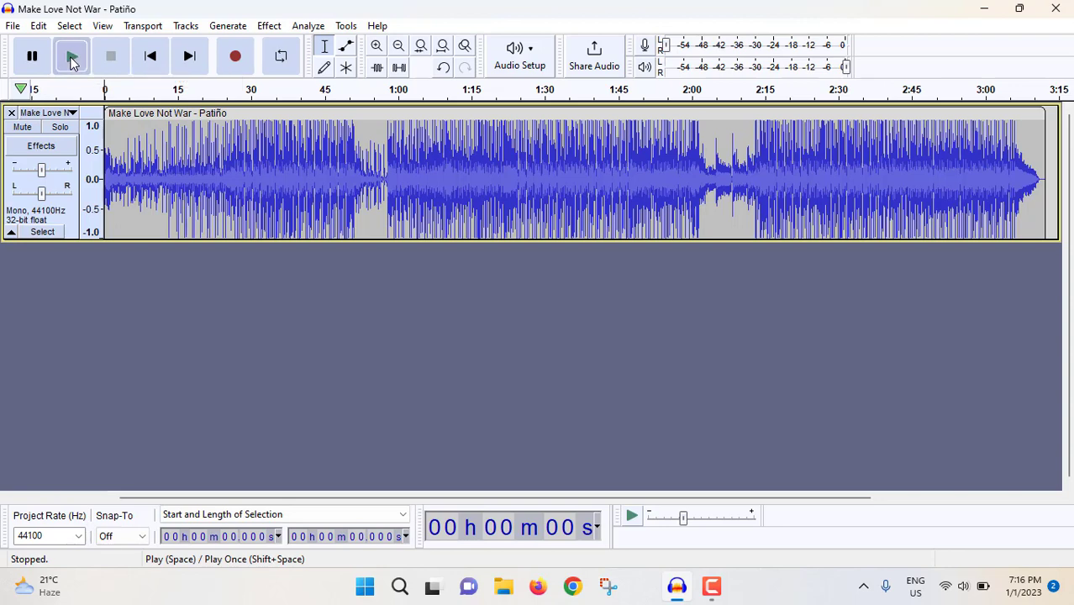
- Play the imported Make Love Not War song briefly, then pause it
{"action": "left_click", "coordinate": [71, 56]}
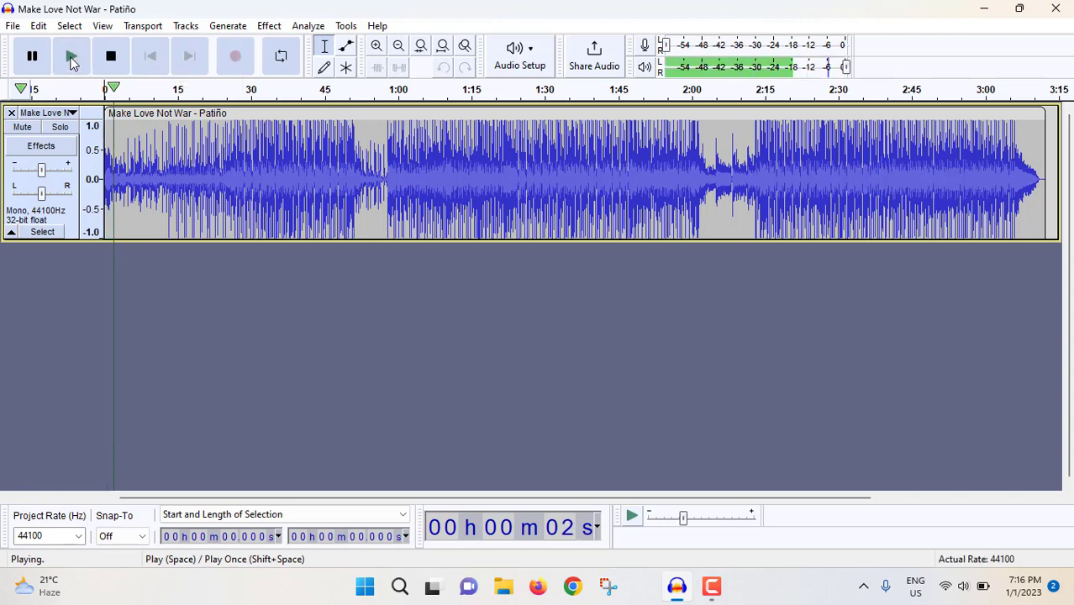
{"action": "left_click", "coordinate": [32, 56]}
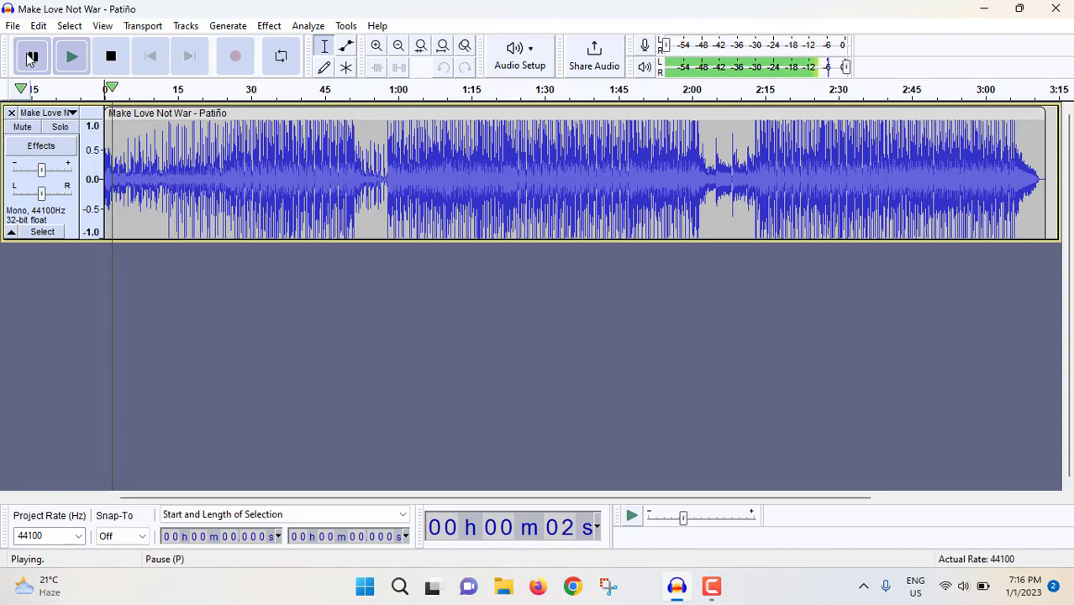
{"action": "left_click", "coordinate": [34, 55]}
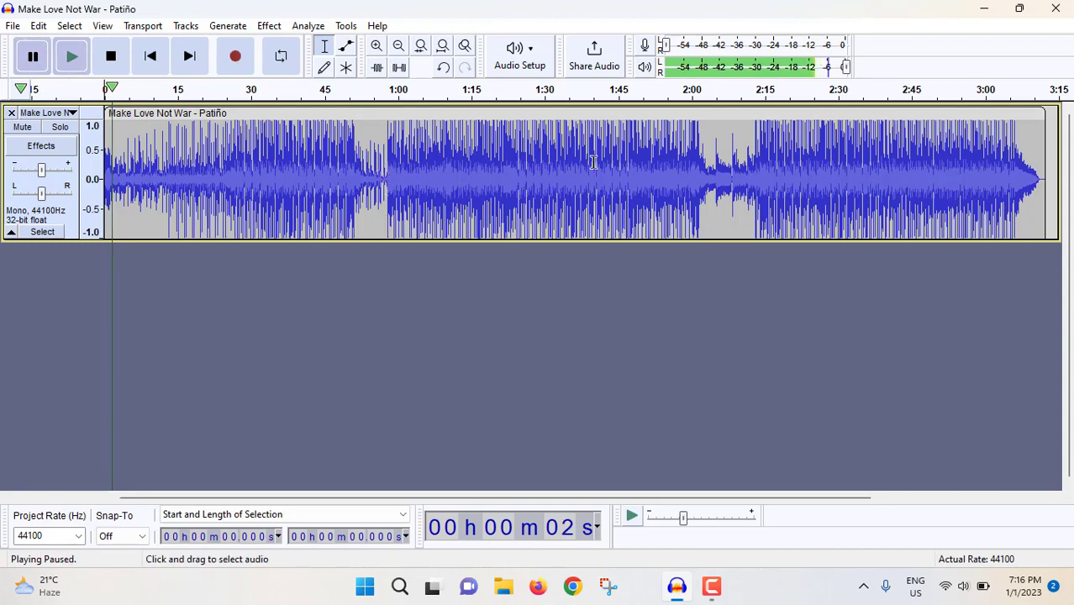
{"action": "mouse_move", "coordinate": [704, 151]}
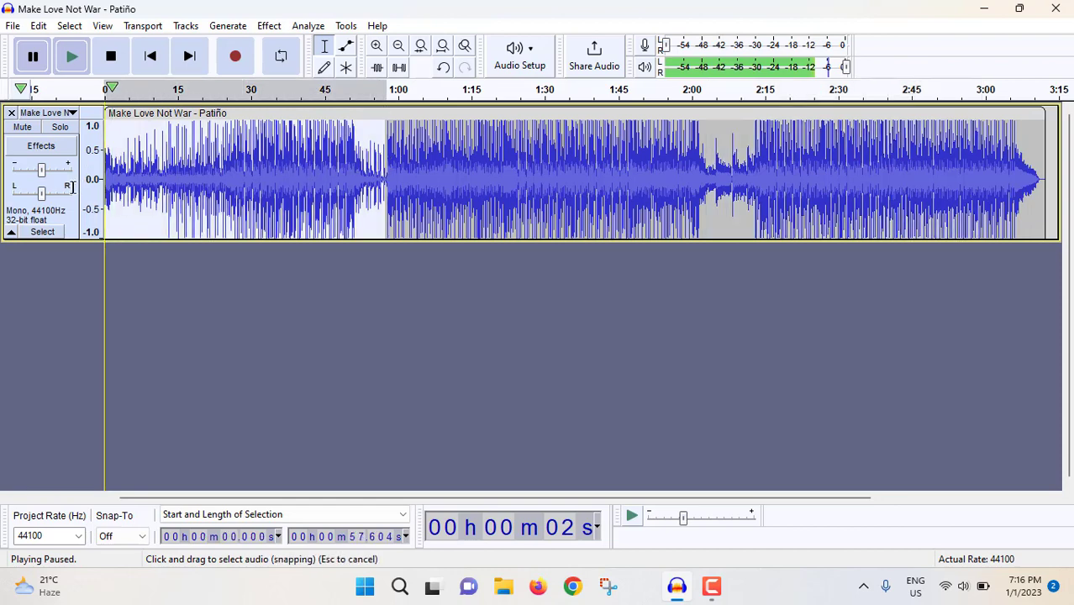
{"action": "mouse_move", "coordinate": [454, 375]}
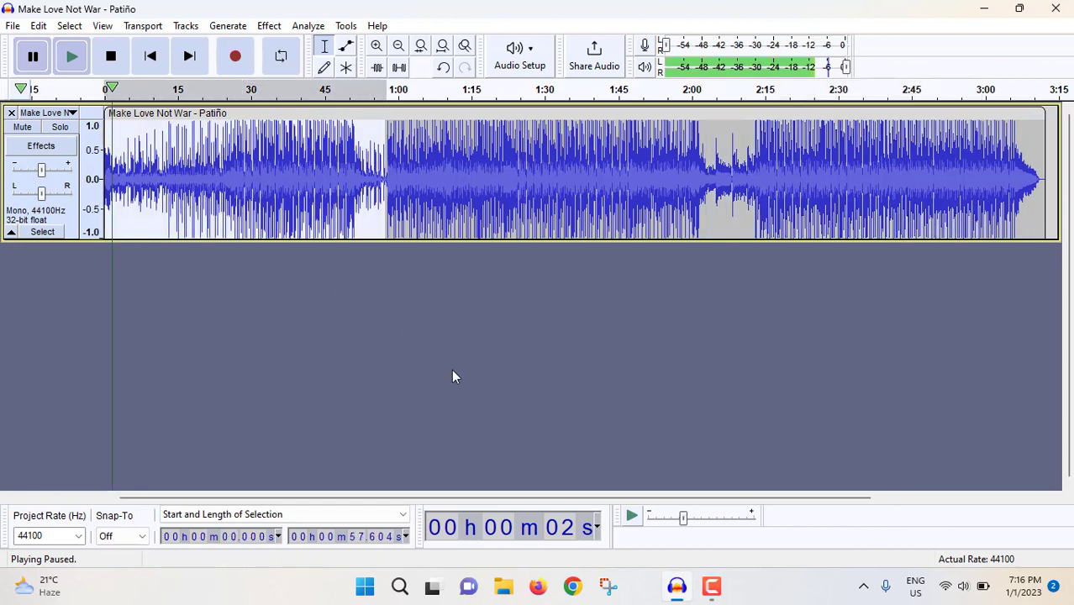
- Delete the audio after about one minute, keeping the first minute and five seconds
{"action": "left_click", "coordinate": [110, 55]}
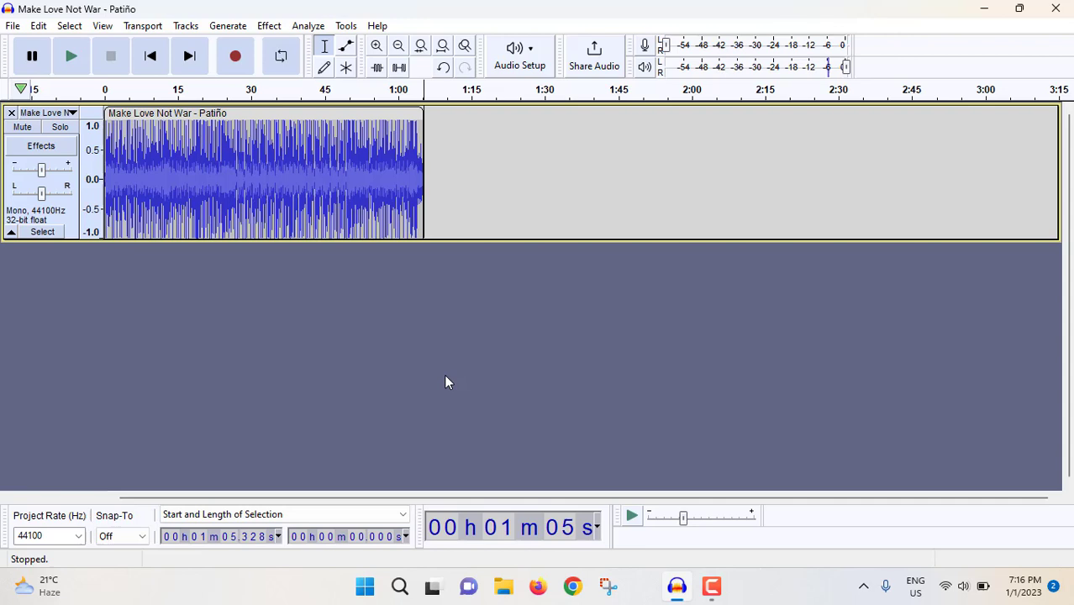
{"action": "mouse_move", "coordinate": [365, 360]}
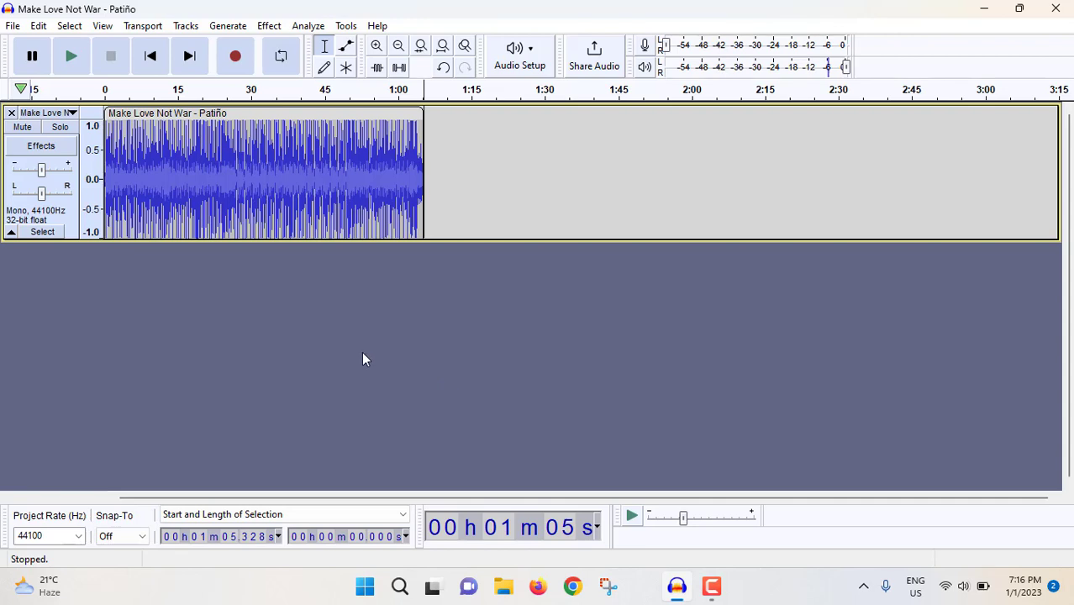
- Export the trimmed song as a WAV file to the desktop, accepting empty metadata tags
{"action": "left_click", "coordinate": [12, 26]}
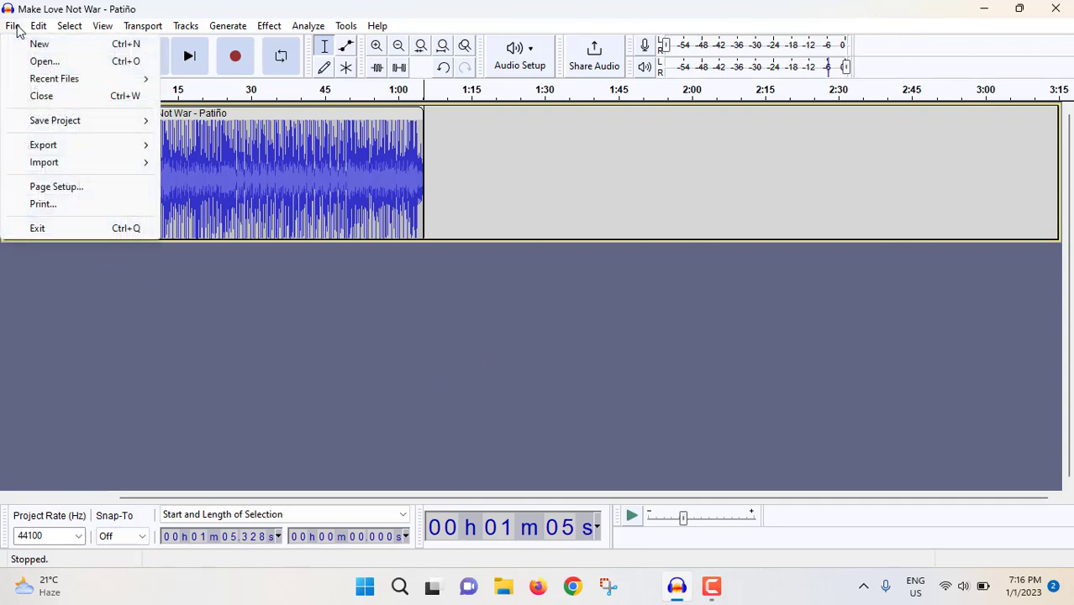
{"action": "mouse_move", "coordinate": [43, 144]}
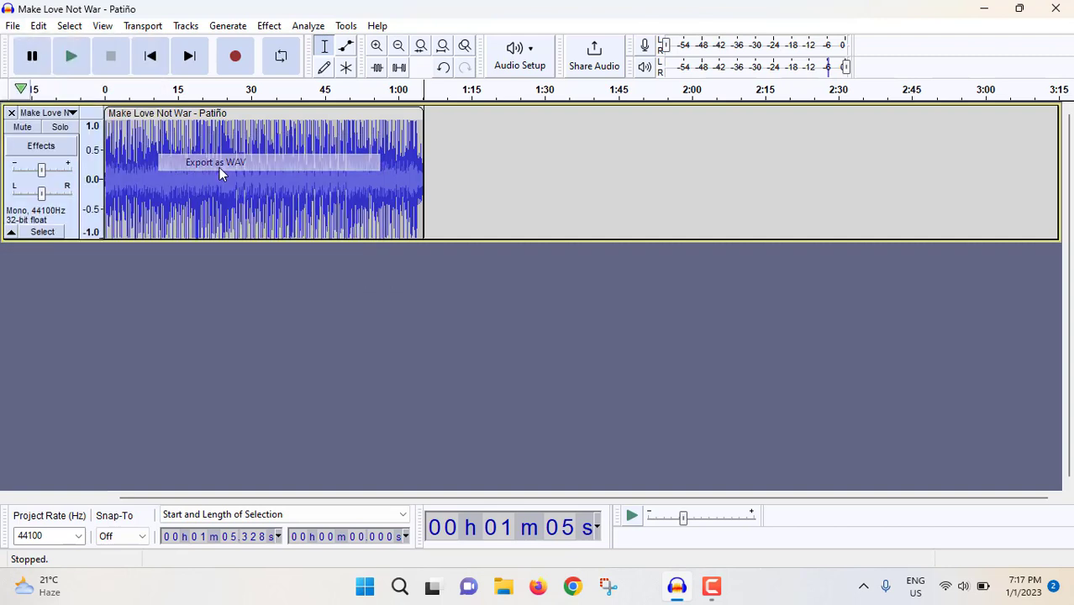
{"action": "left_click", "coordinate": [215, 162]}
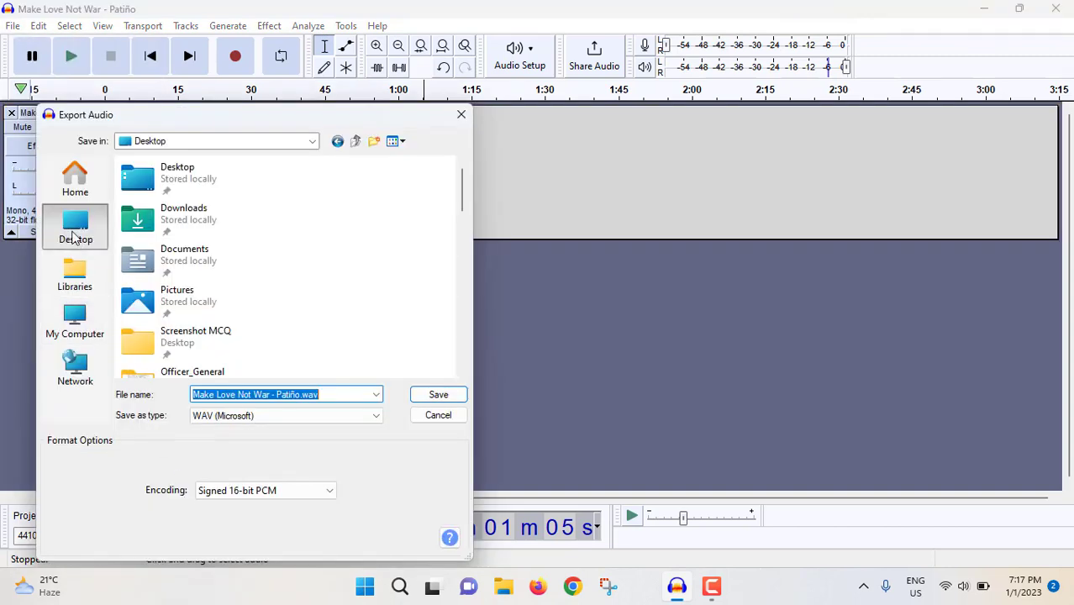
{"action": "left_click", "coordinate": [438, 394]}
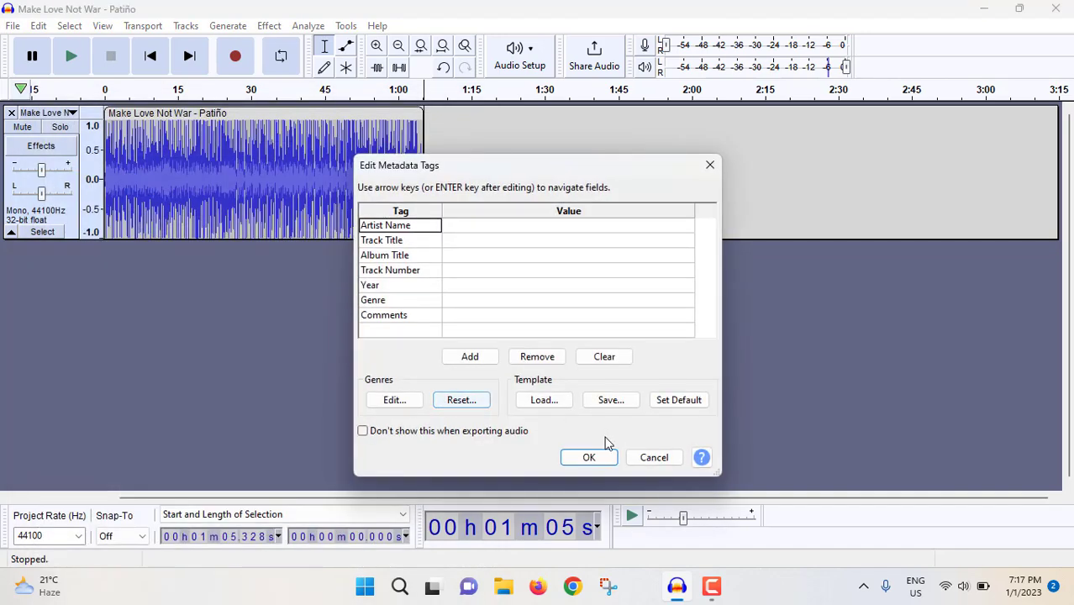
{"action": "left_click", "coordinate": [588, 457]}
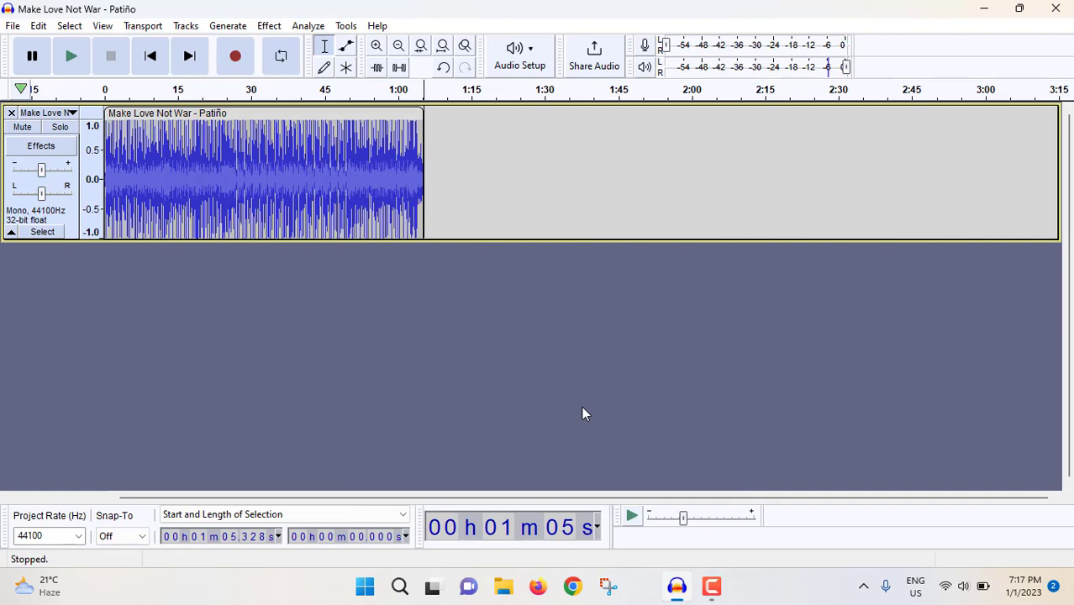
{"action": "mouse_move", "coordinate": [584, 418]}
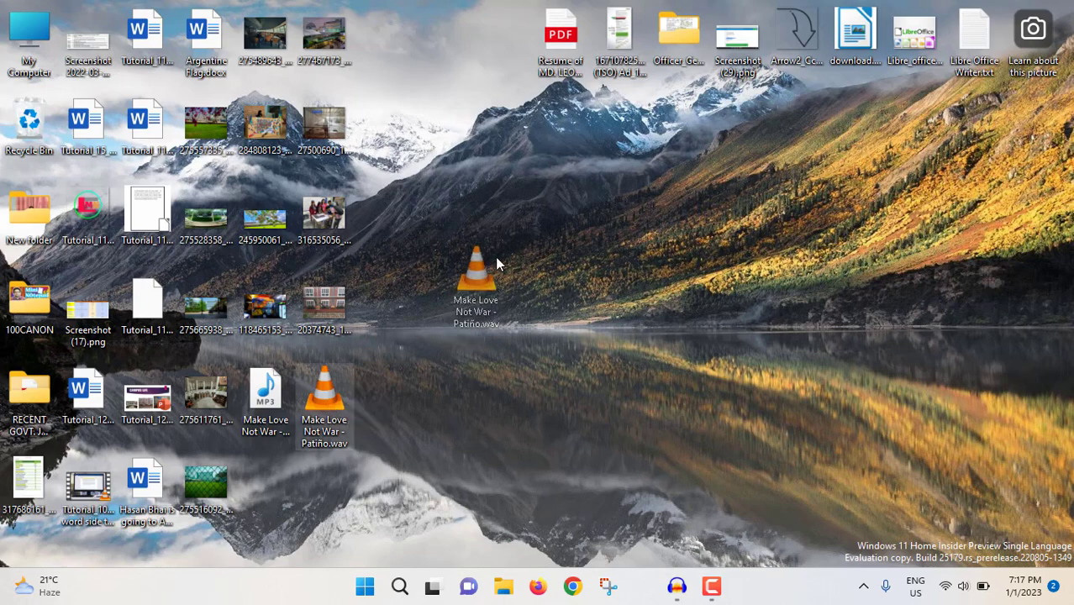
- Open Properties for the desktop file 'Make Love Not War - Patiño.wav'
{"action": "right_click", "coordinate": [476, 285]}
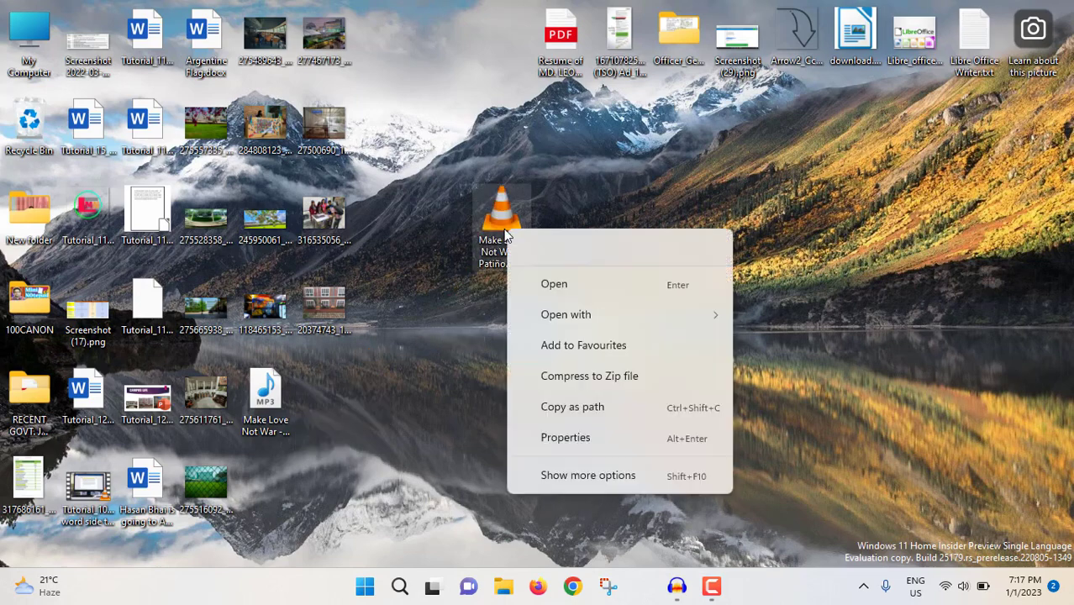
{"action": "left_click", "coordinate": [564, 437]}
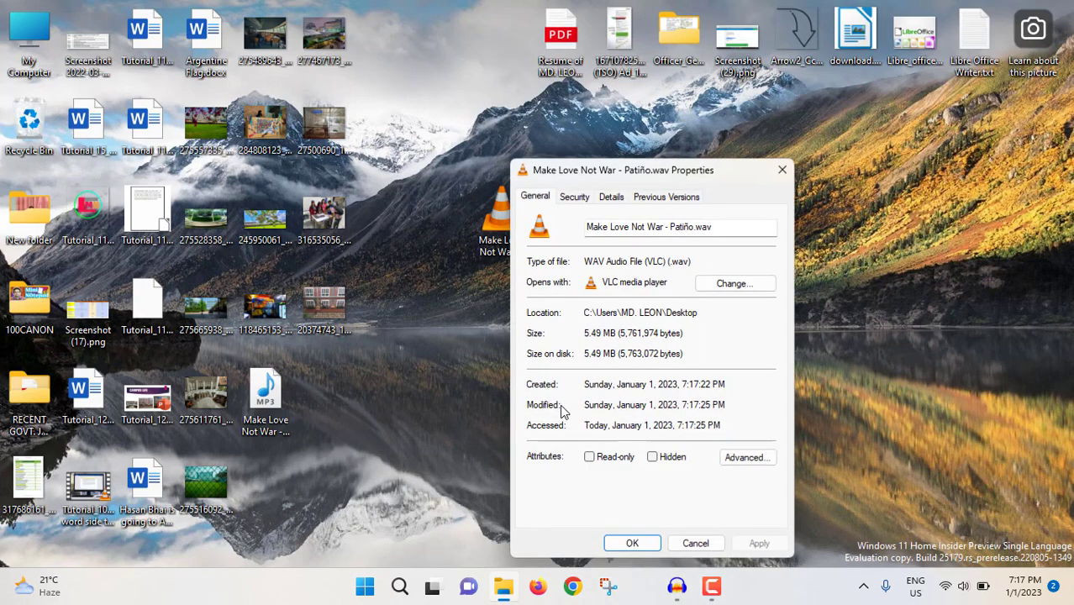
{"action": "mouse_move", "coordinate": [677, 265]}
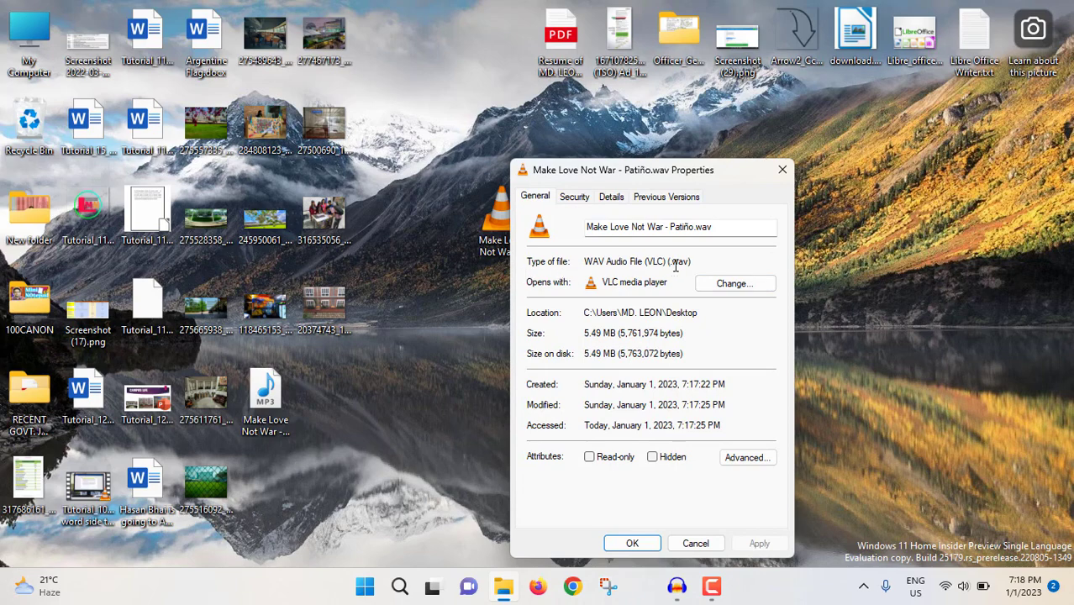